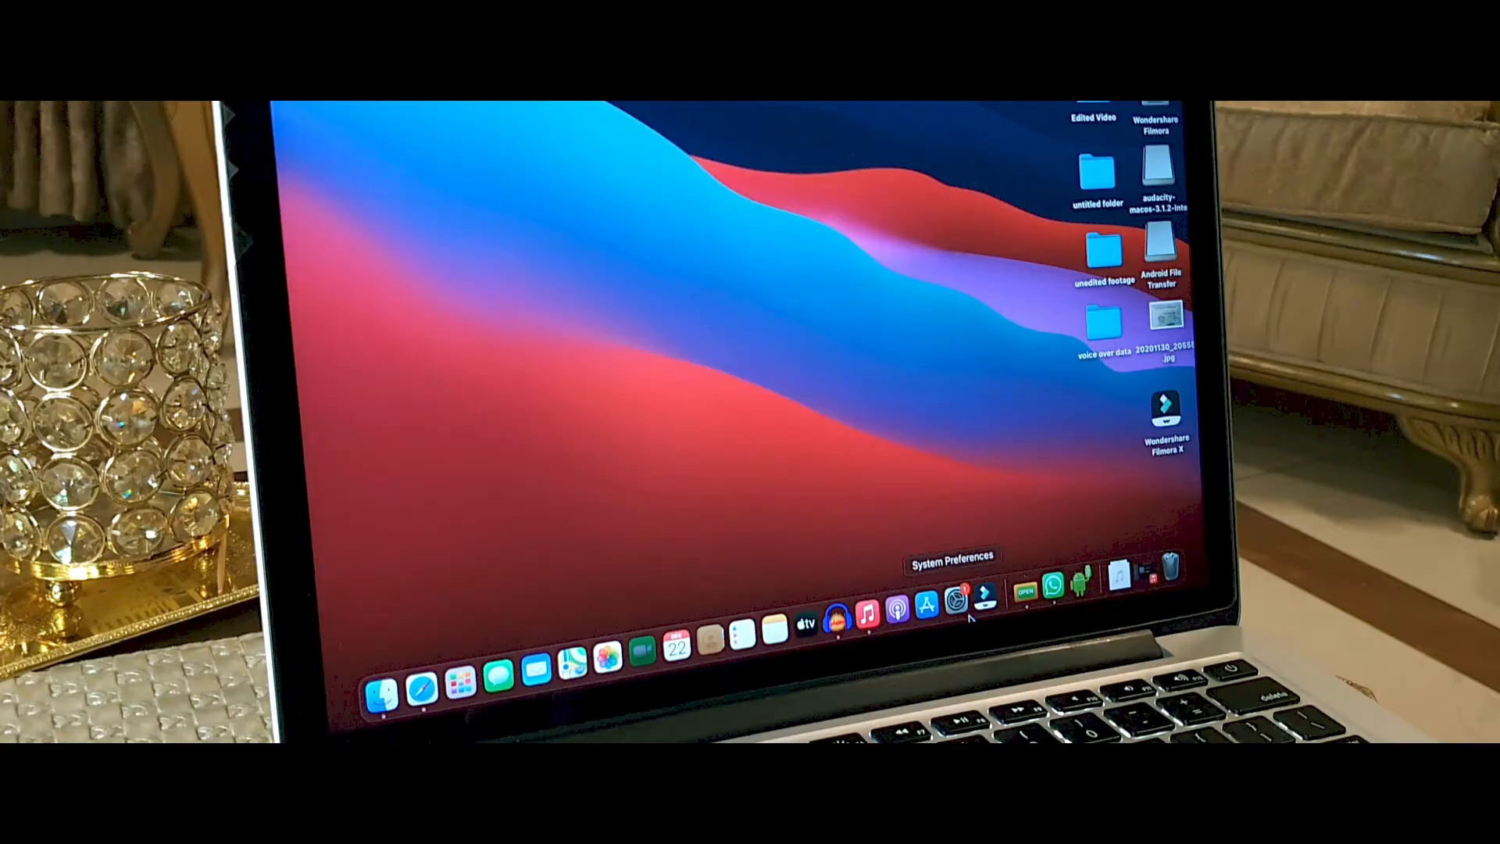
- Launch System Preferences from the Dock to show the preference categories grid
left_click(954, 601)
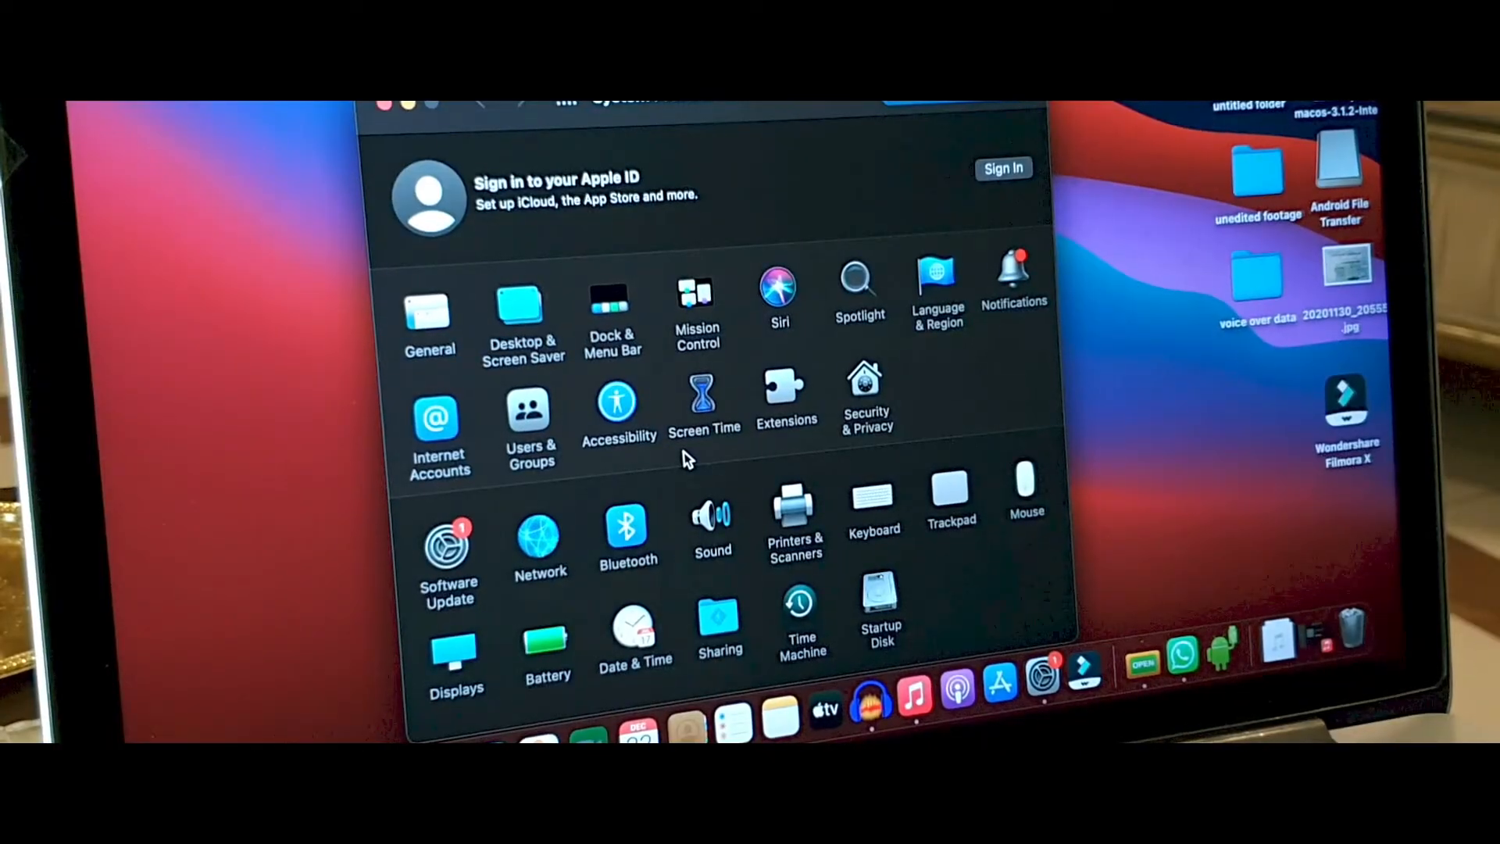
- In the Bluetooth pane, connect SOUNDPEATS Truengine 3 SE and accept its connection request
left_click(628, 531)
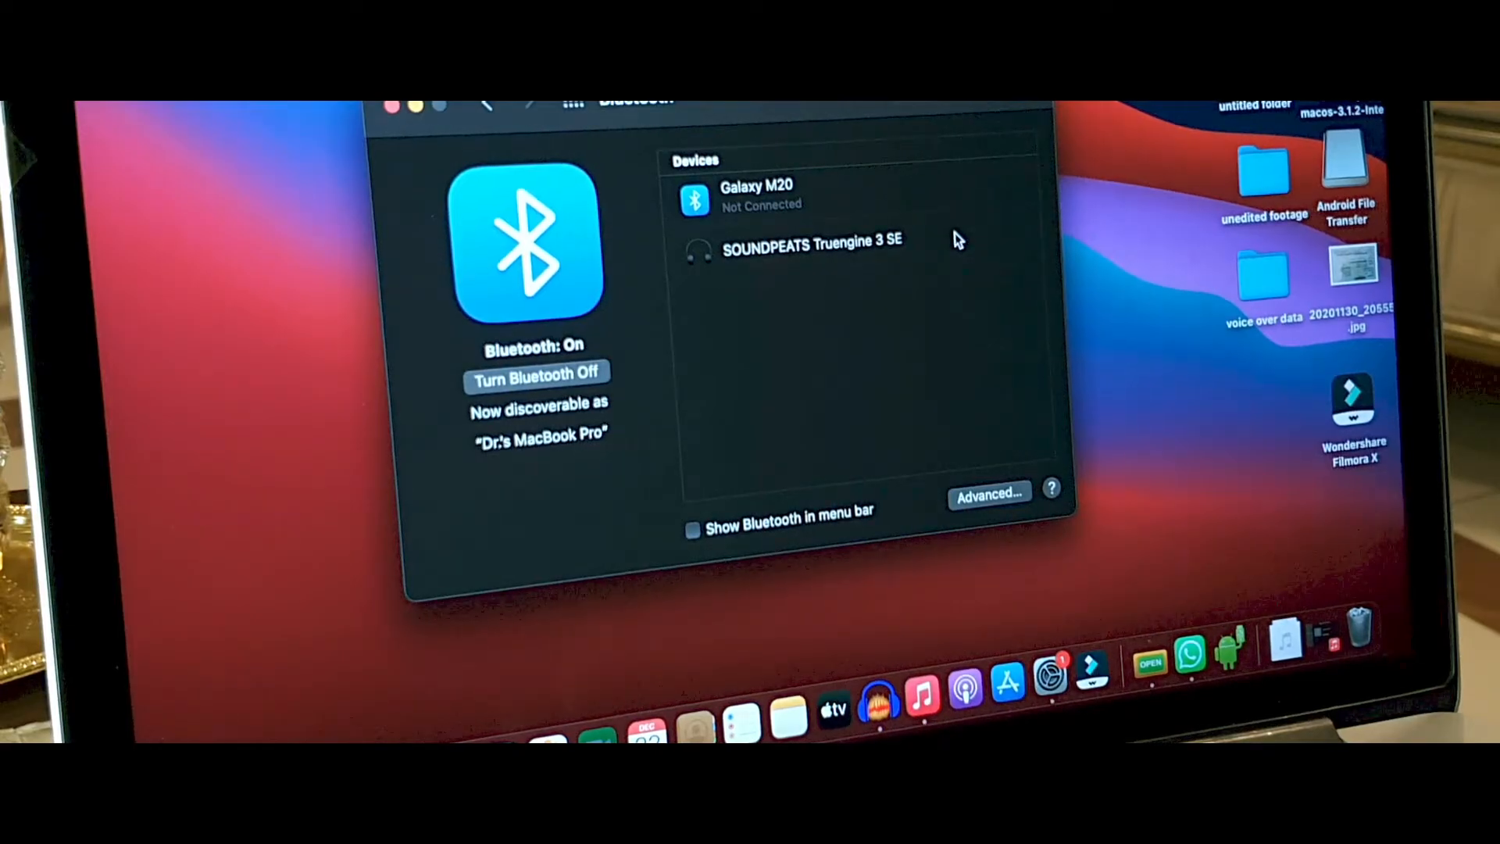
left_click(813, 244)
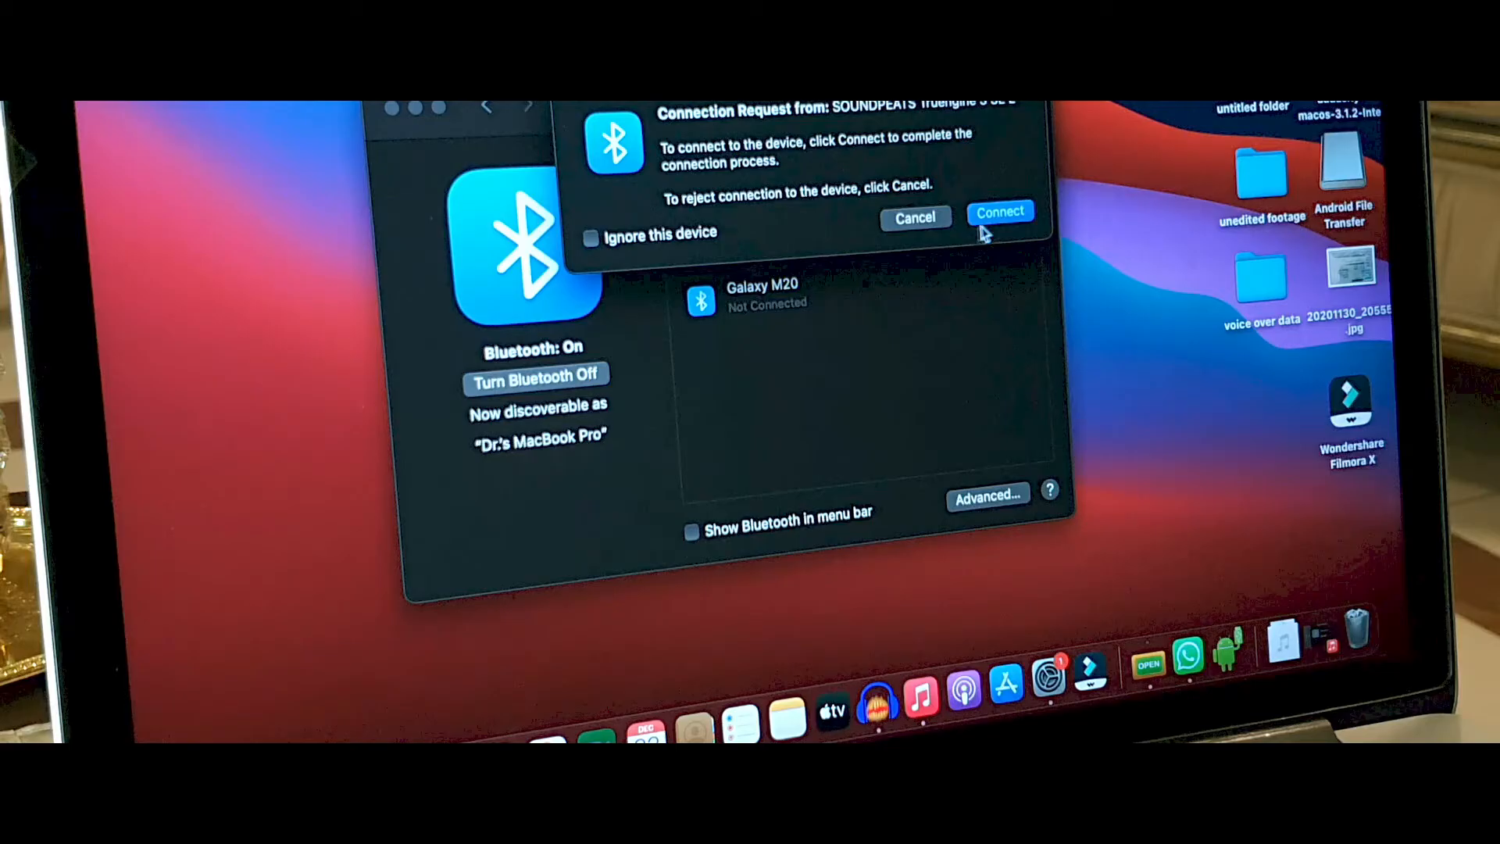
left_click(1000, 211)
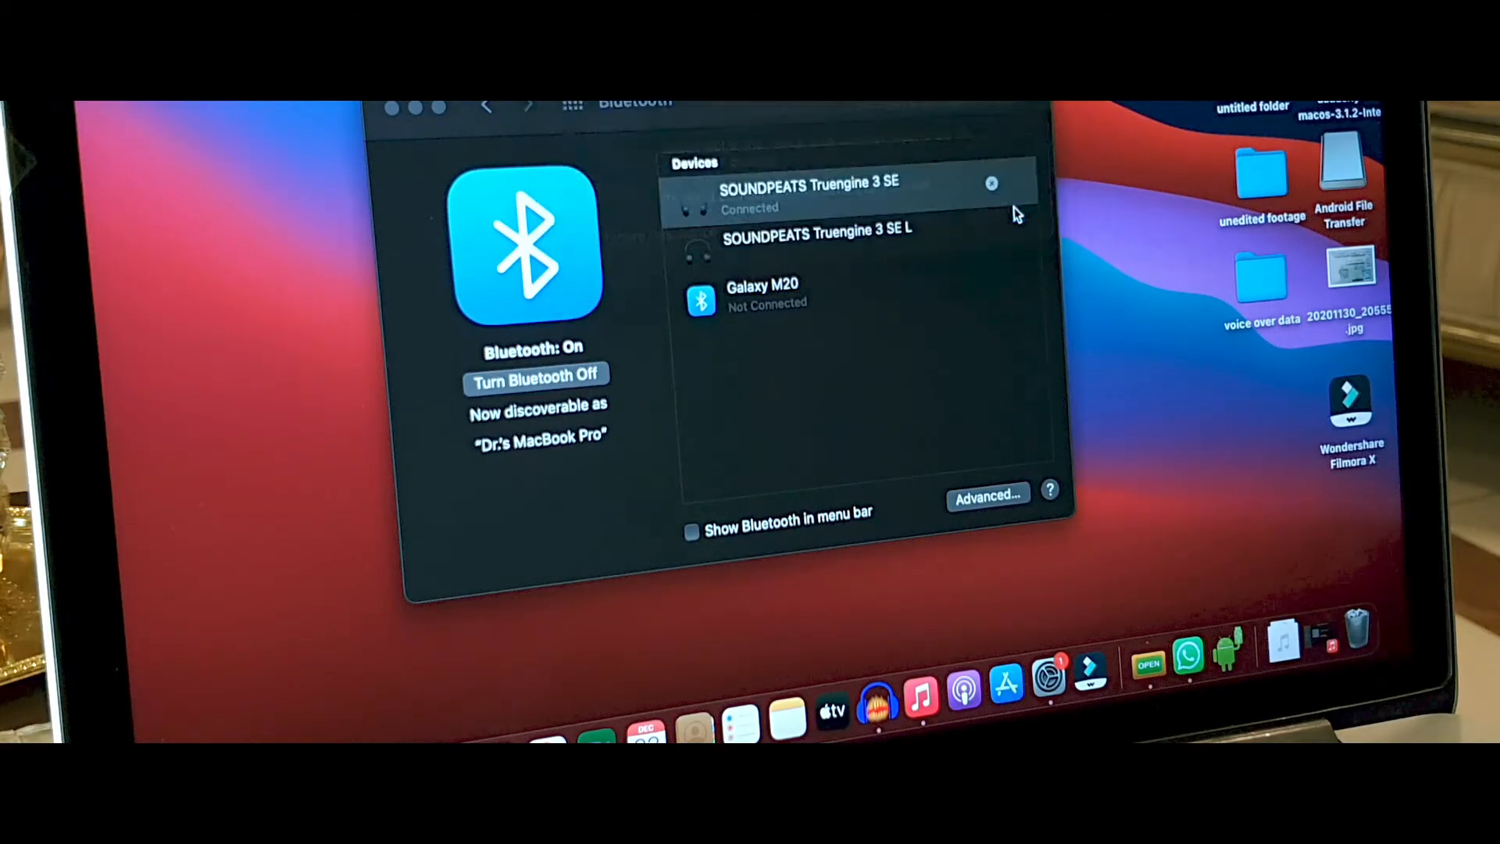